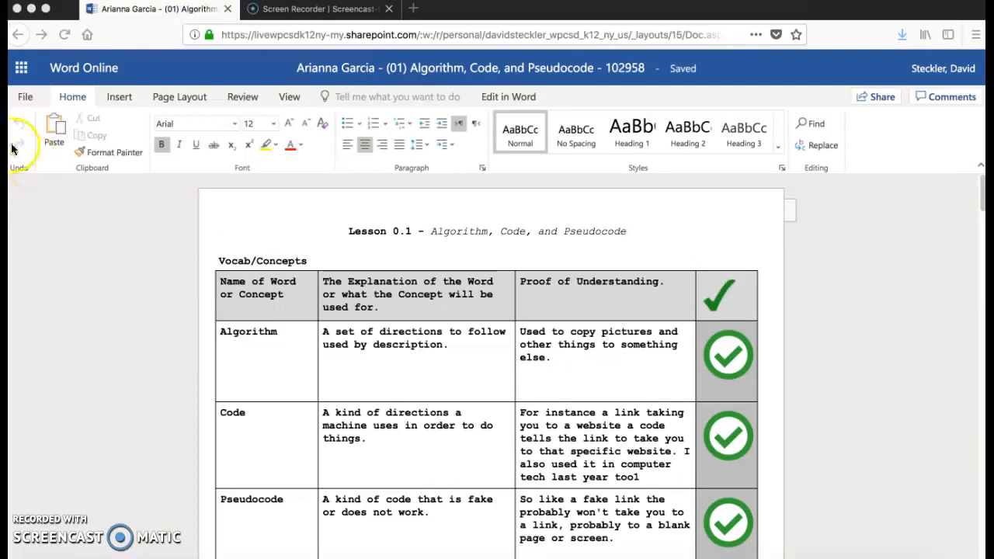
pyautogui.moveTo(22, 68)
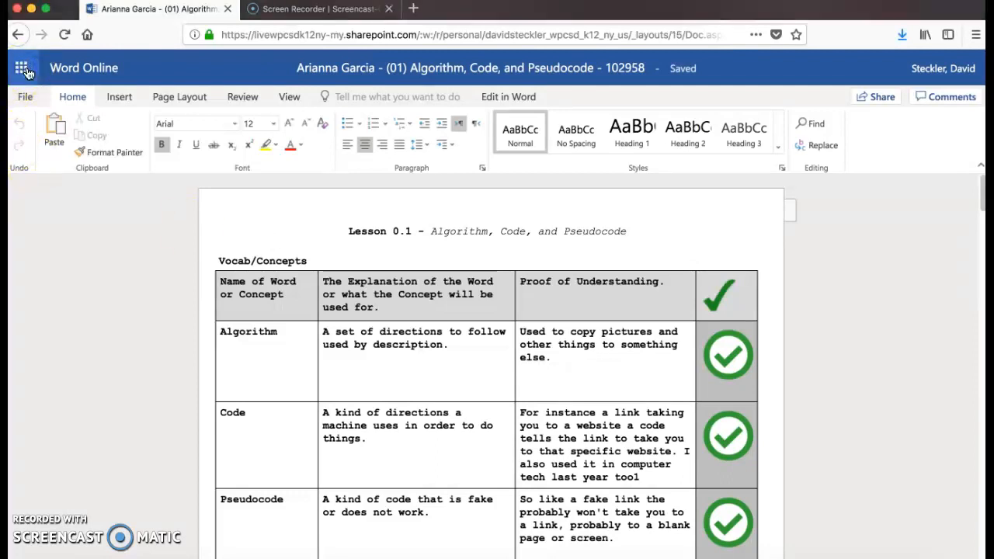
# Launch OneDrive for Business from the app launcher into its own browser tab.
pyautogui.click(22, 69)
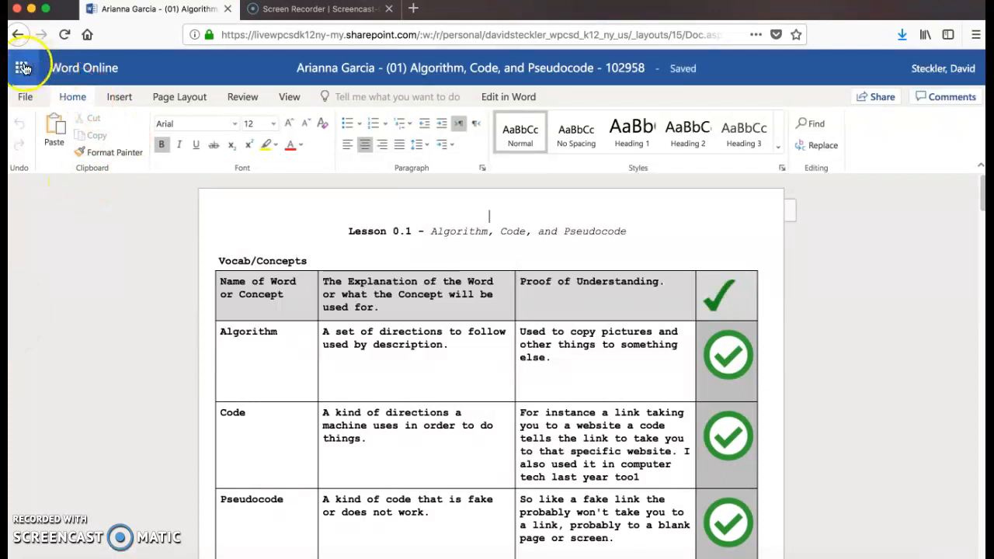
pyautogui.moveTo(22, 68)
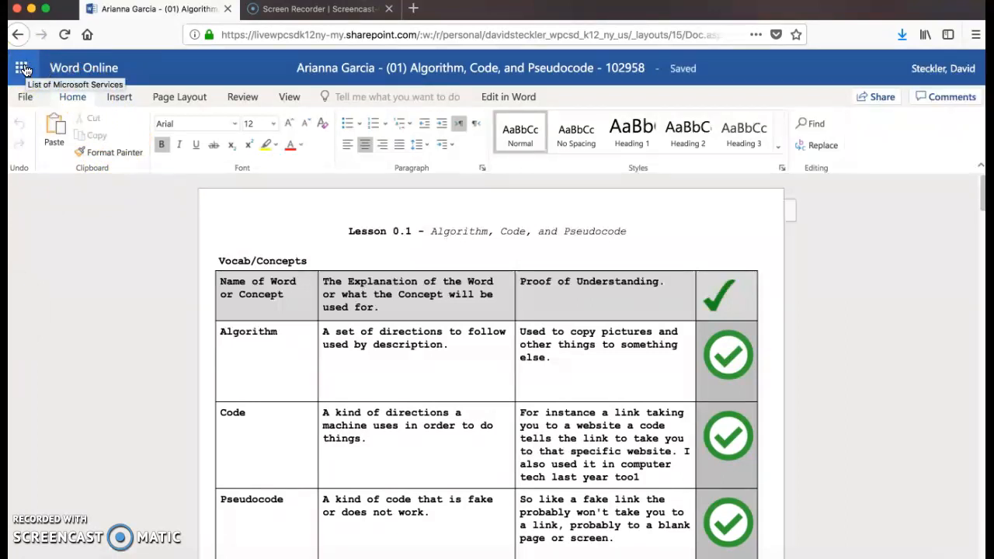
pyautogui.click(22, 69)
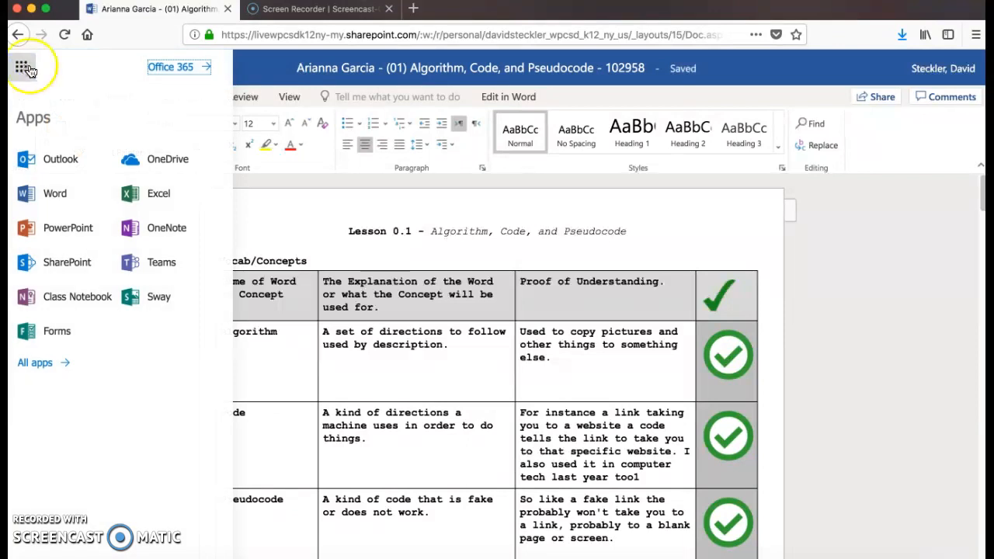
pyautogui.moveTo(139, 160)
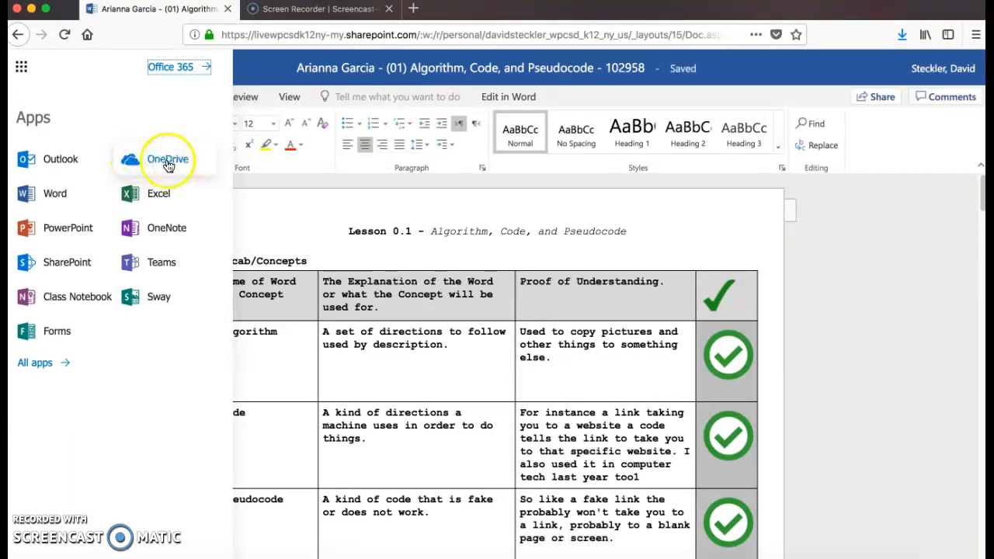
pyautogui.click(168, 159)
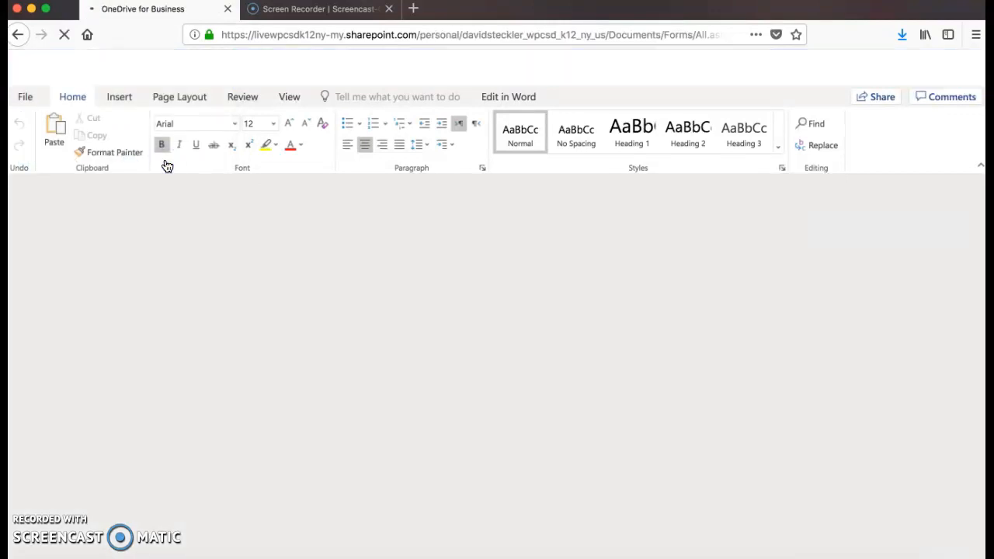
pyautogui.click(19, 34)
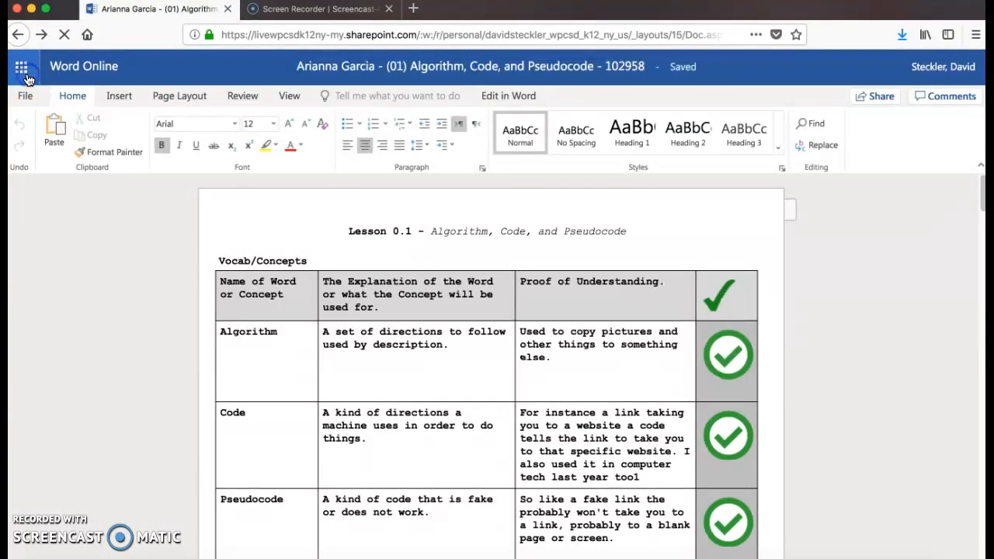
pyautogui.click(22, 66)
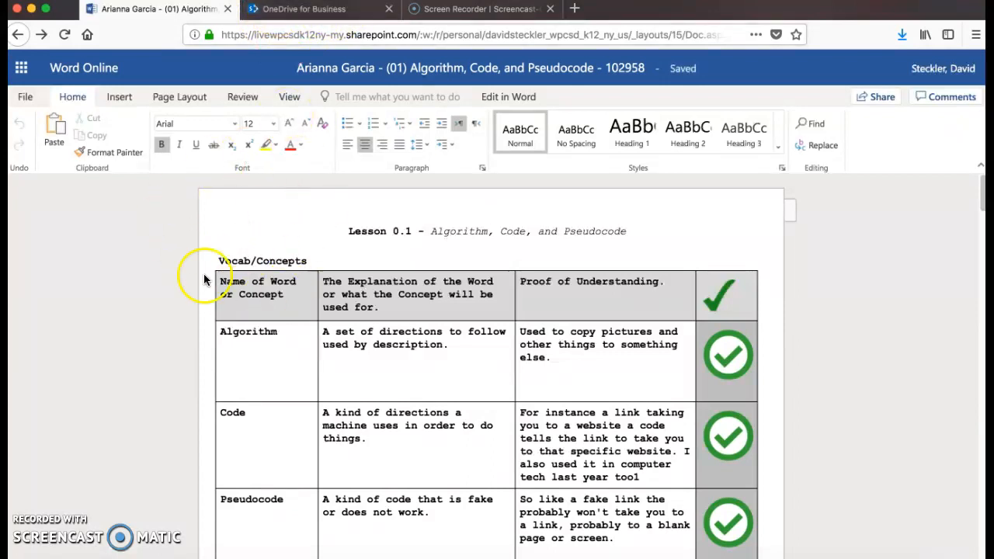
pyautogui.click(320, 9)
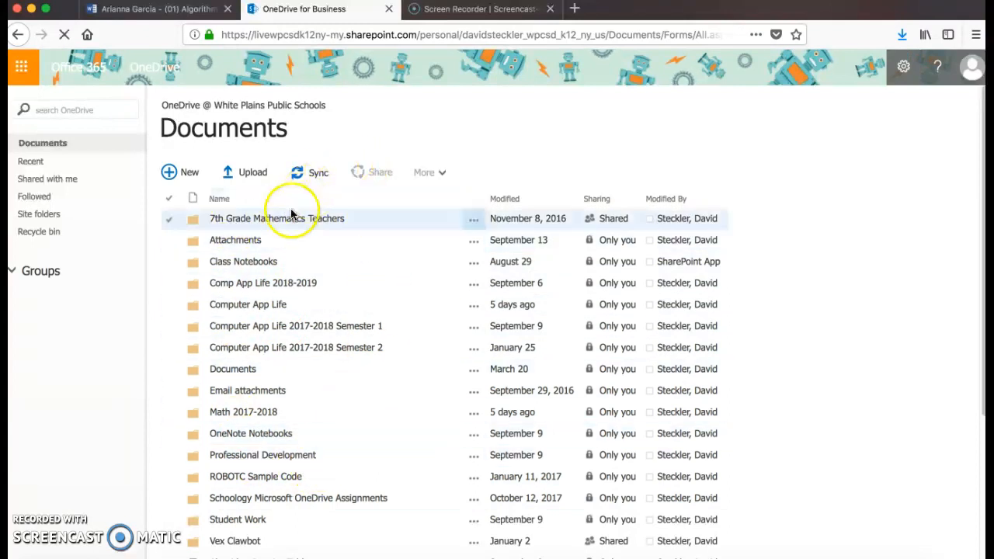
# Show the + New menu with Word, Excel, PowerPoint, OneNote and folder choices.
pyautogui.click(13, 271)
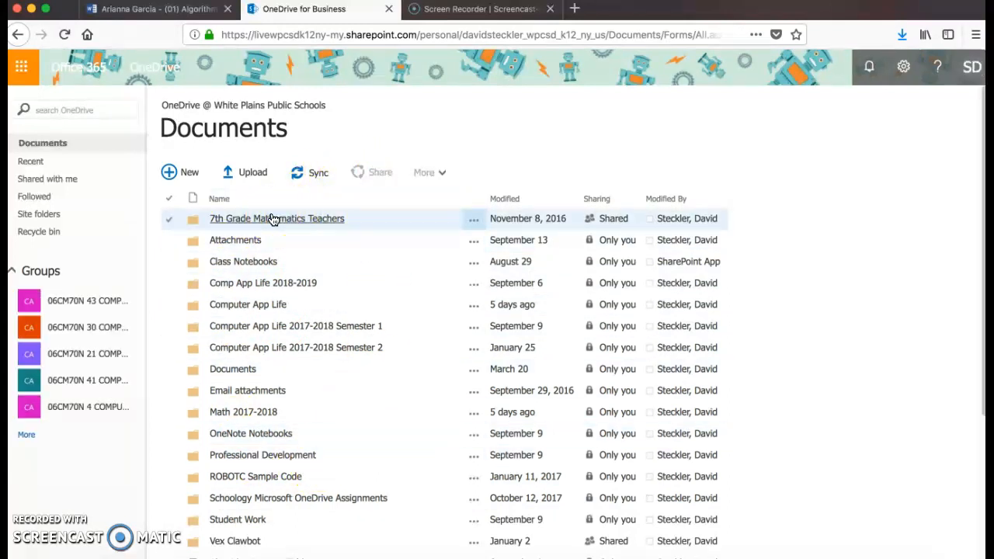
pyautogui.moveTo(180, 171)
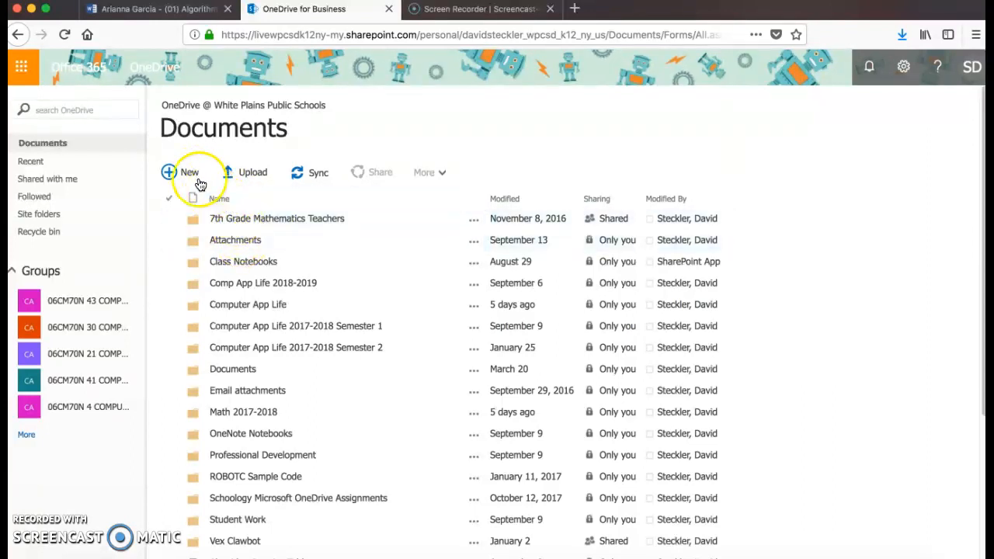
pyautogui.click(190, 171)
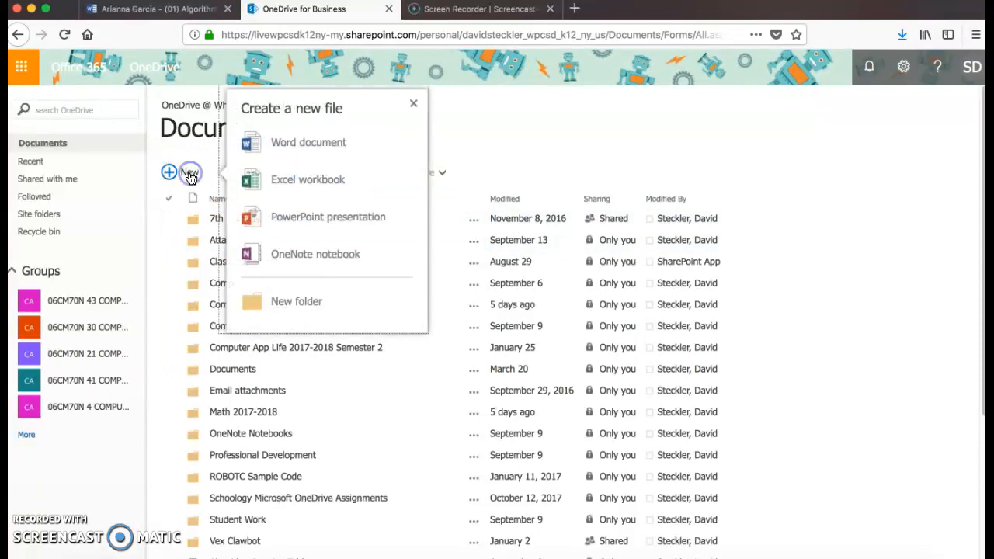
# Create a new folder named 'Computer App Life' in Documents.
pyautogui.click(295, 301)
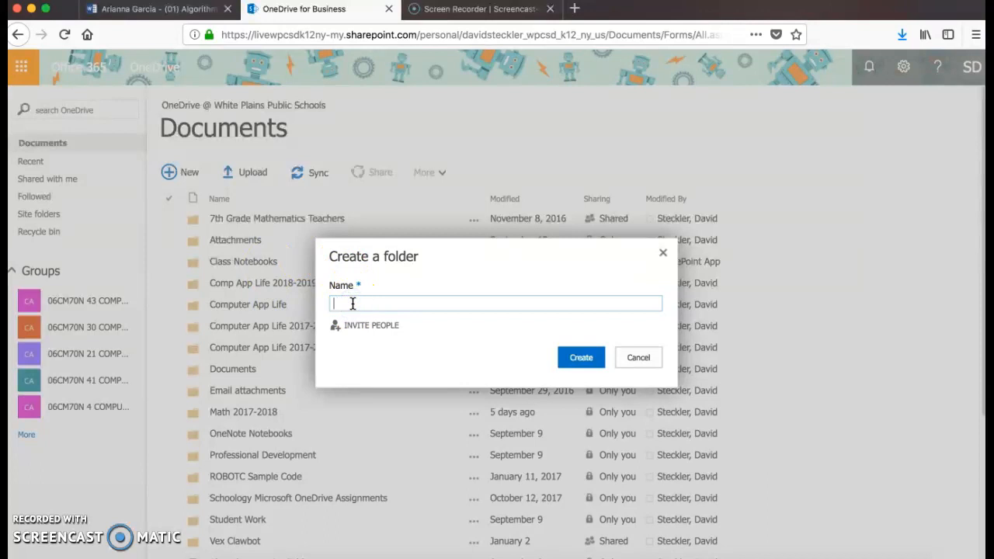
pyautogui.write('Co')
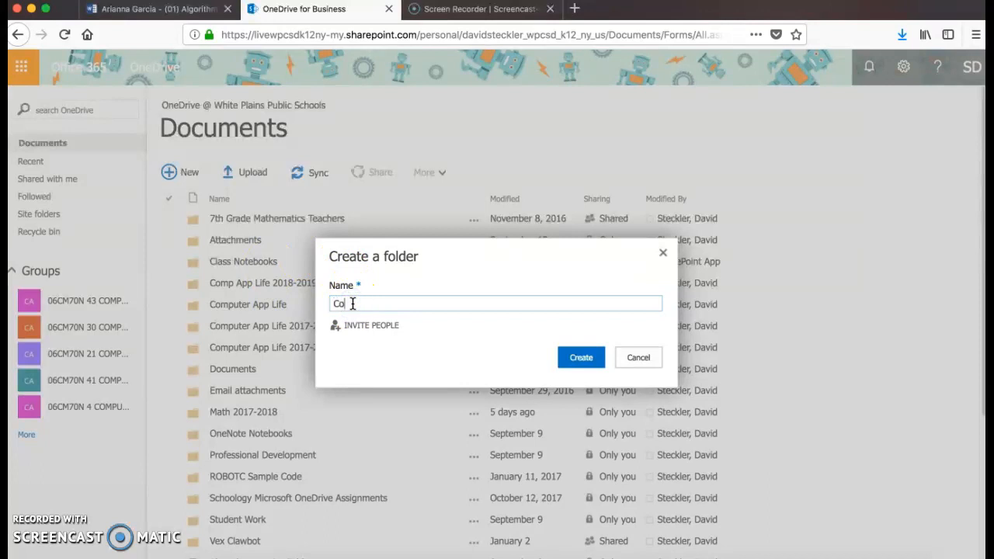
pyautogui.write('mputer App Life')
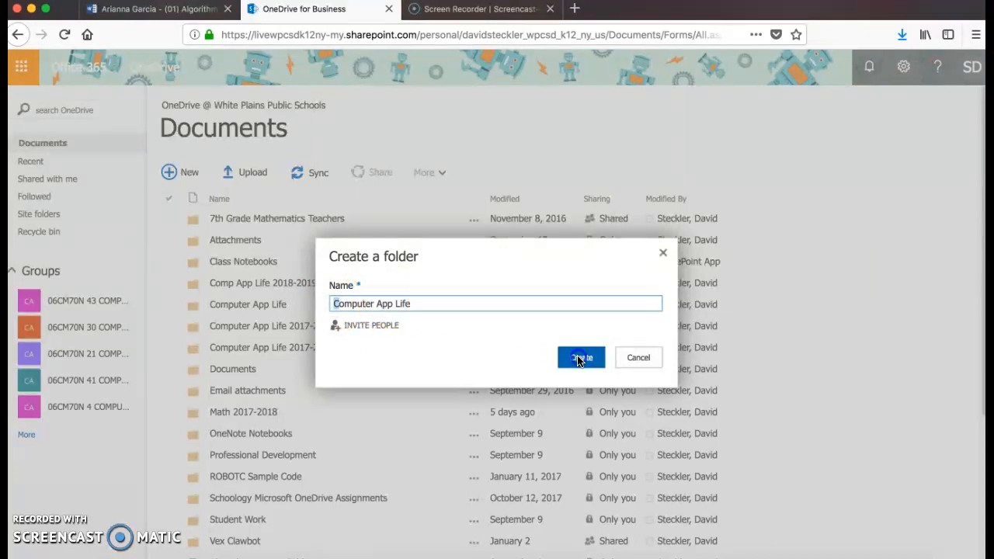
pyautogui.click(581, 357)
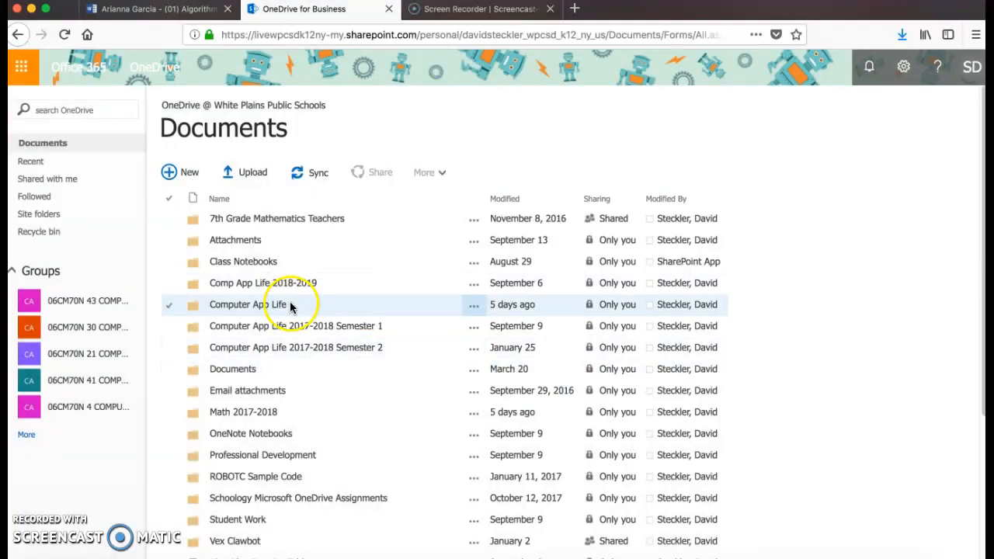
# Select the Computer App Life folder, then switch back to the Word Online lesson tab.
pyautogui.click(168, 305)
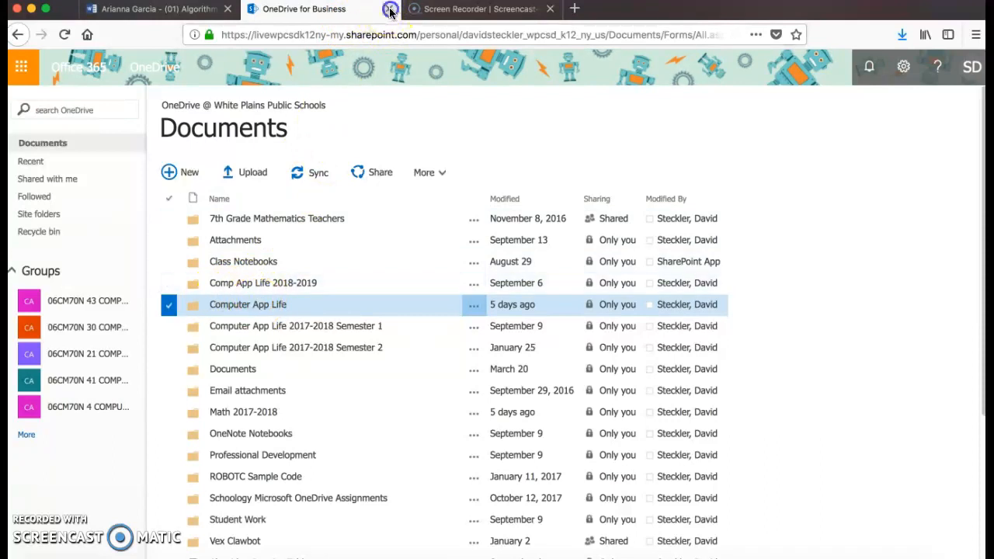
pyautogui.click(227, 10)
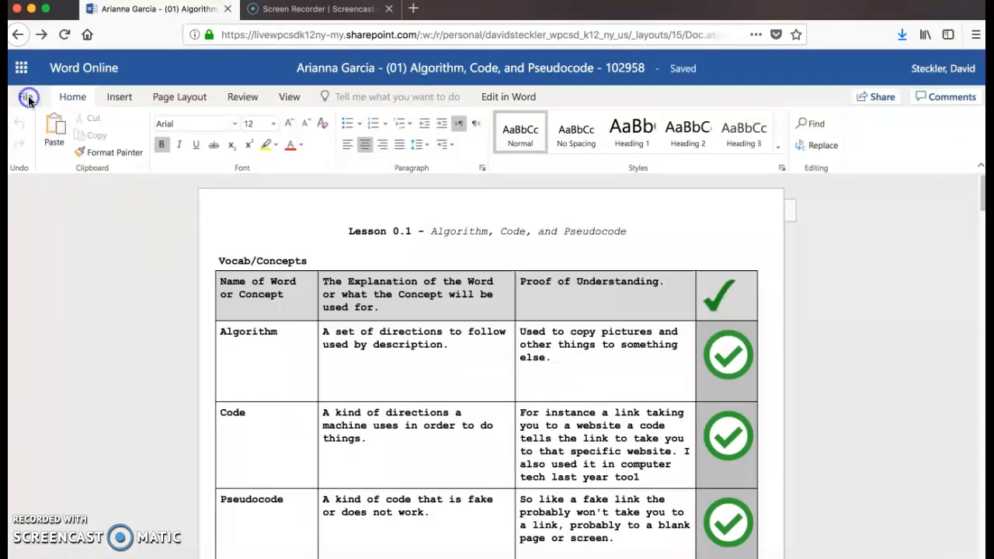
# Bring up the Save As (save a copy online) dialog from the File menu.
pyautogui.click(28, 96)
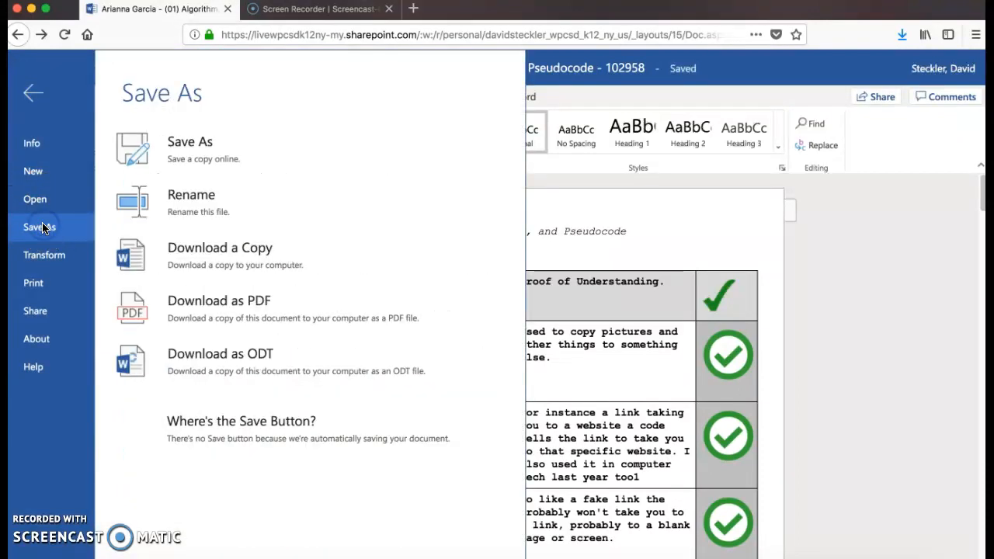
pyautogui.click(189, 142)
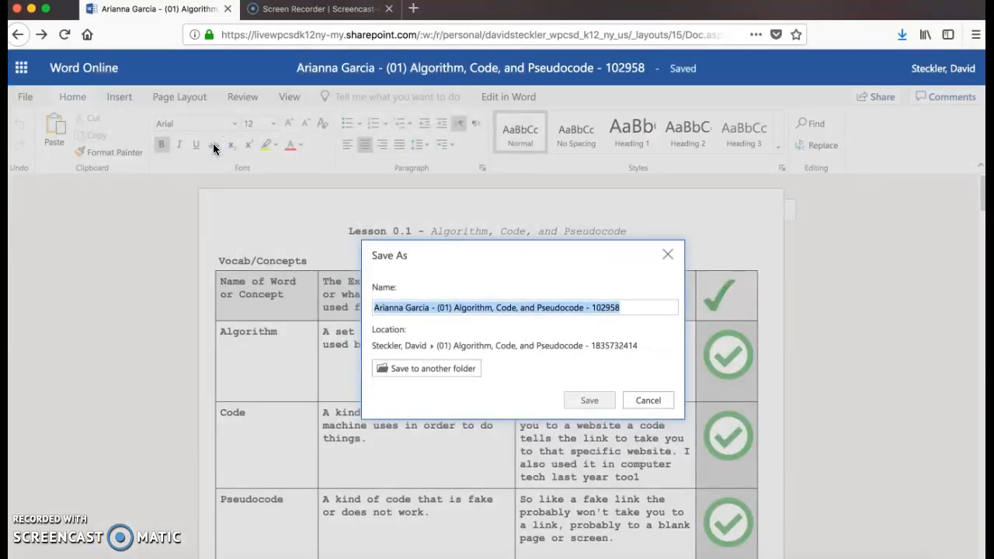
pyautogui.moveTo(535, 320)
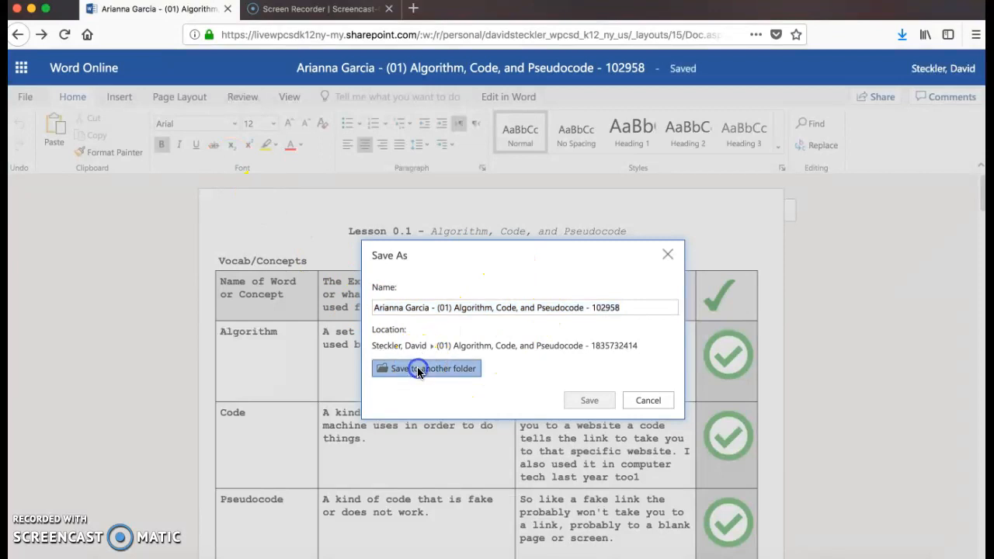
# Save the lesson copy into the Computer App Life folder under Files.
pyautogui.click(426, 368)
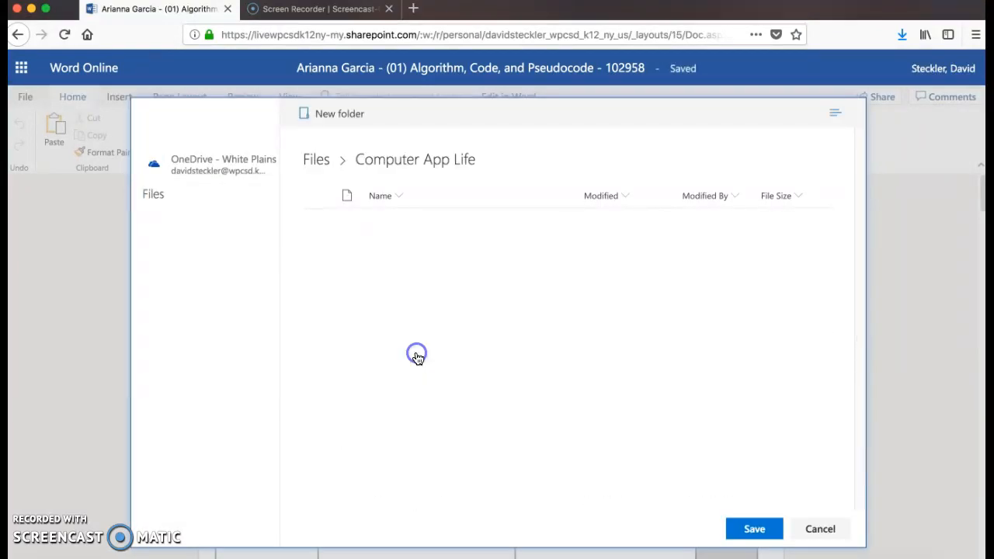
pyautogui.click(315, 158)
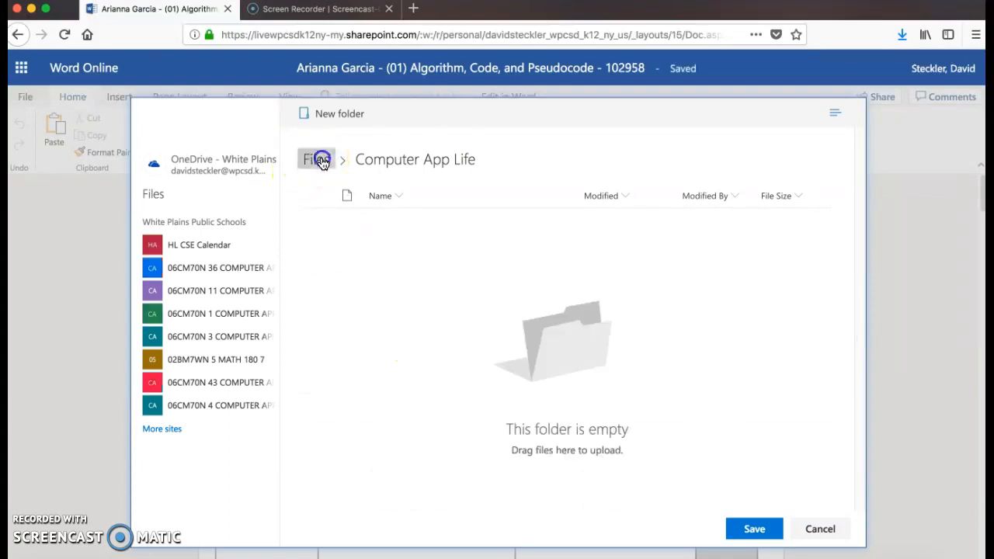
pyautogui.click(314, 158)
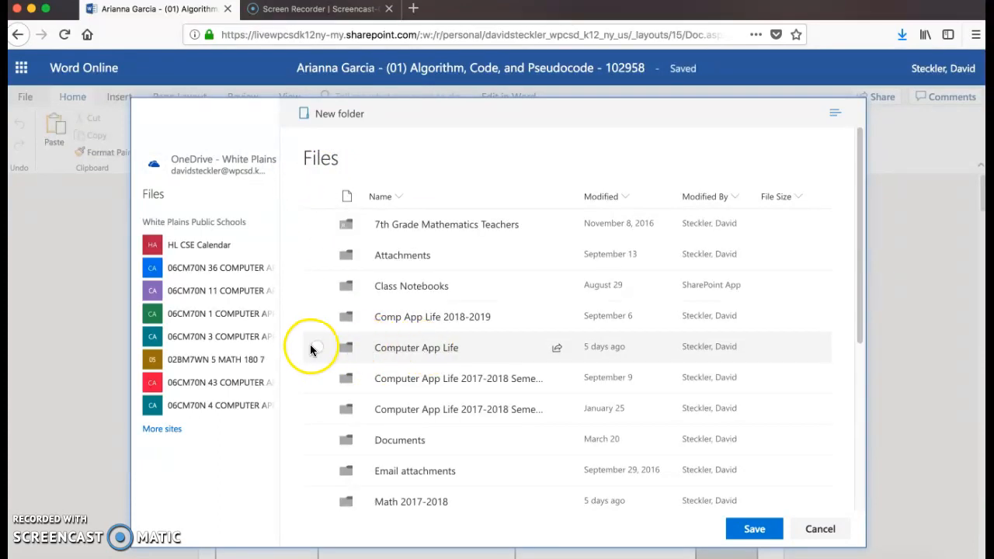
pyautogui.click(416, 348)
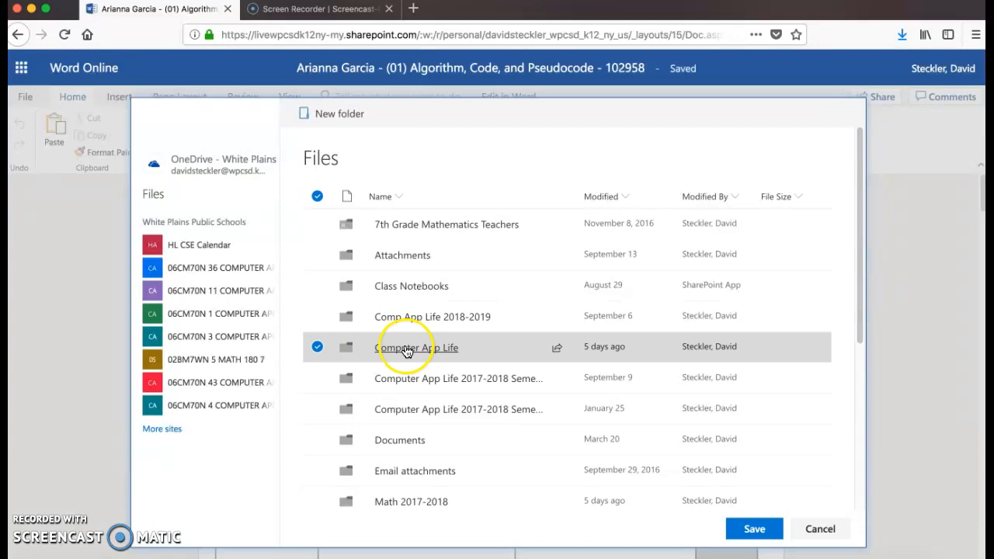
pyautogui.click(755, 528)
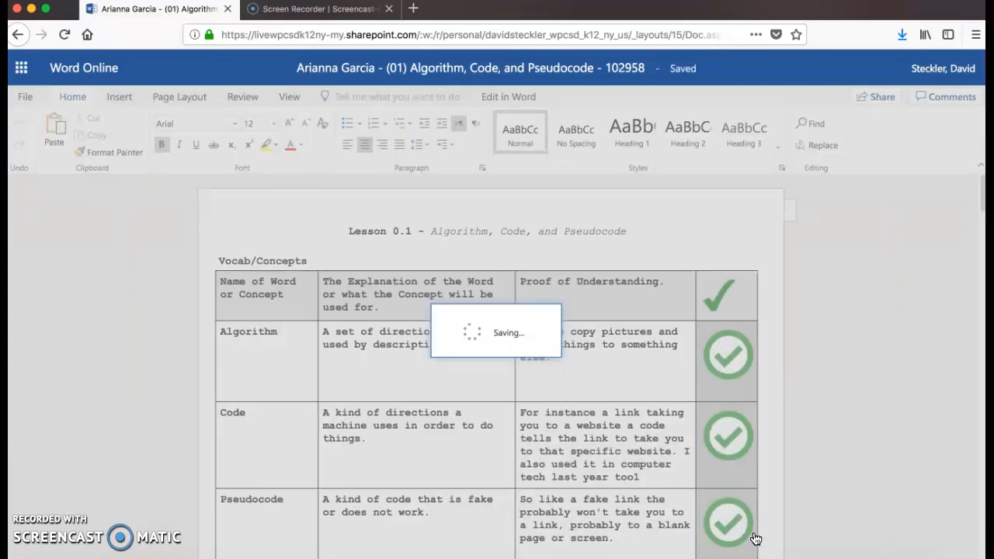